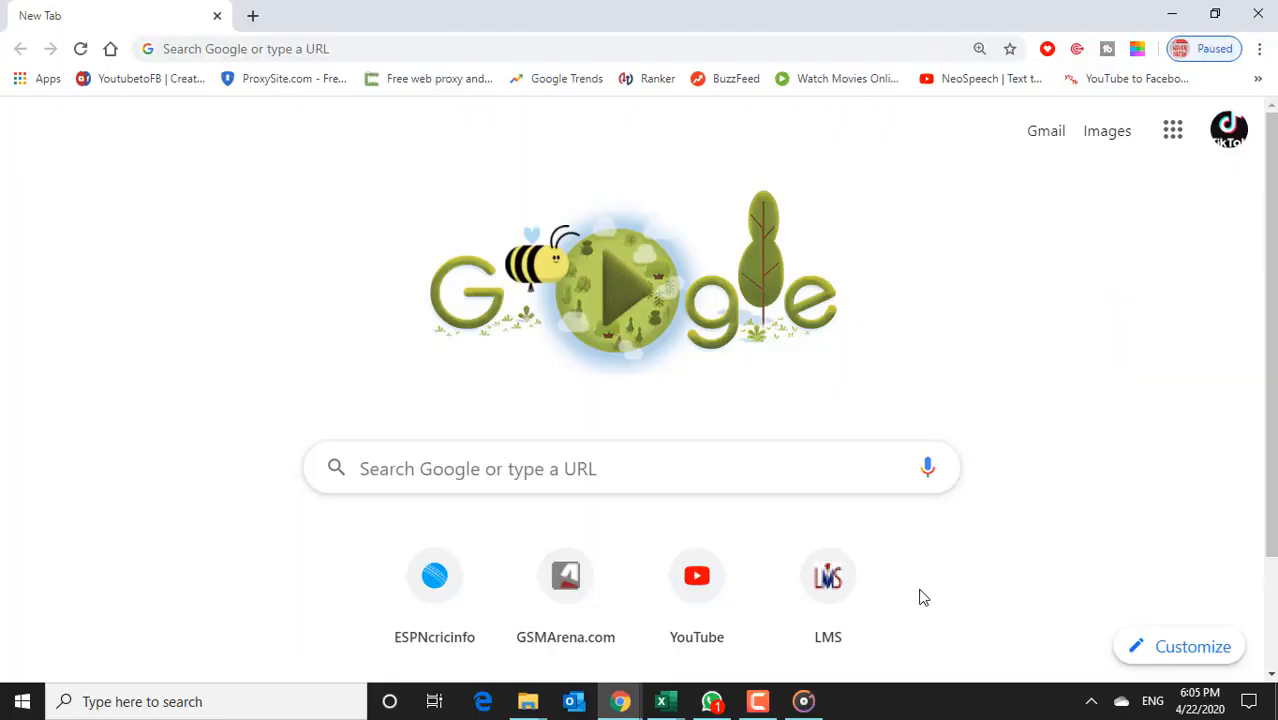
{"action": "mouse_move", "coordinate": [237, 462]}
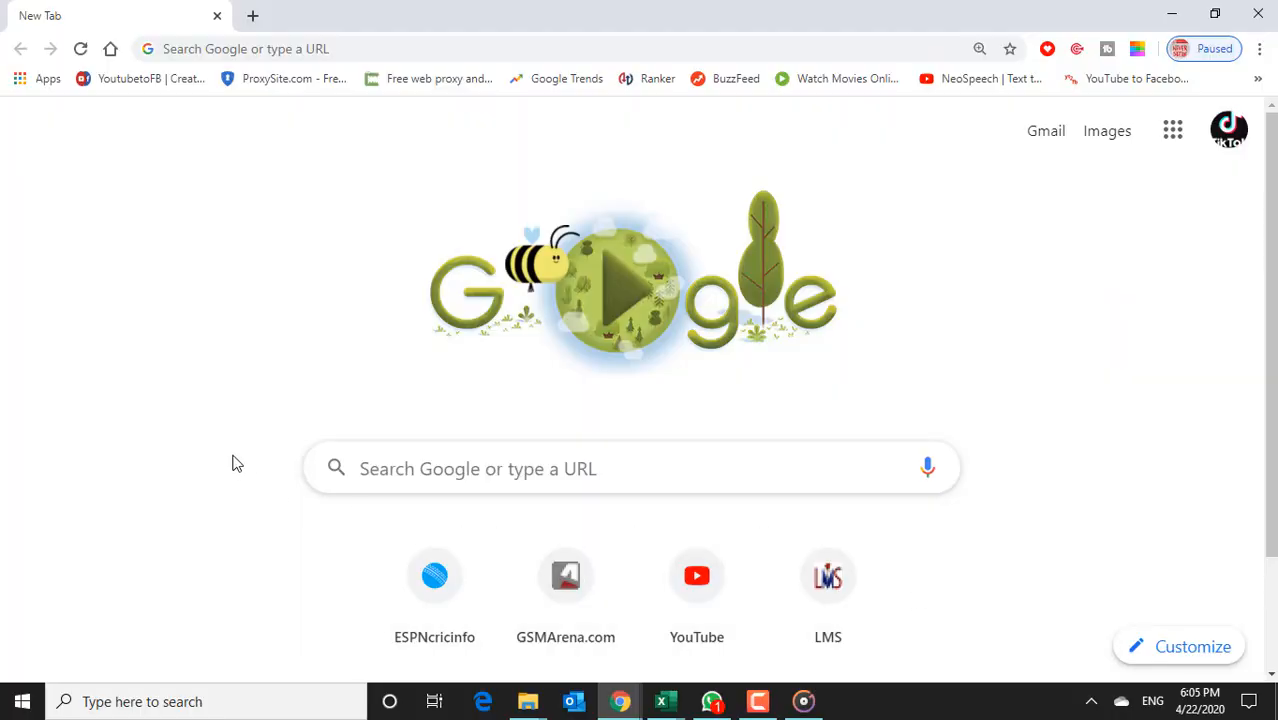
Browse the Windows Start menu and launch Outlook (Office 365).
{"action": "left_click", "coordinate": [22, 701]}
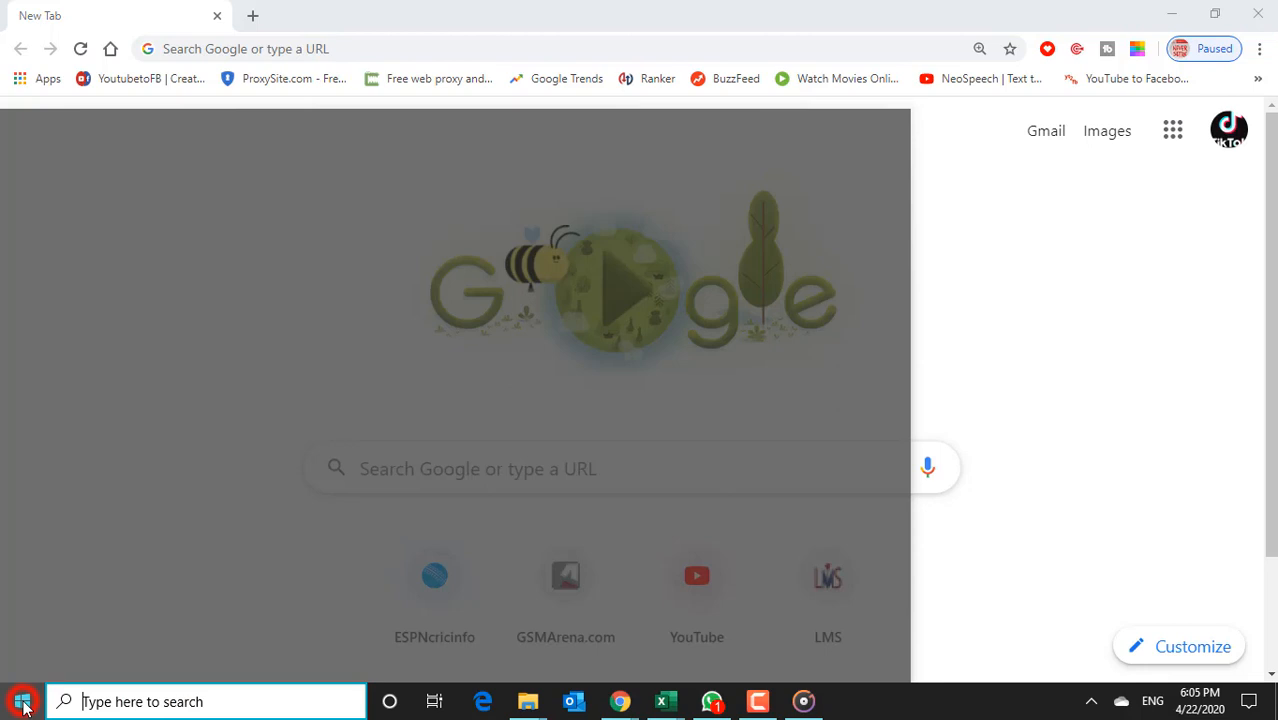
{"action": "left_click", "coordinate": [22, 701]}
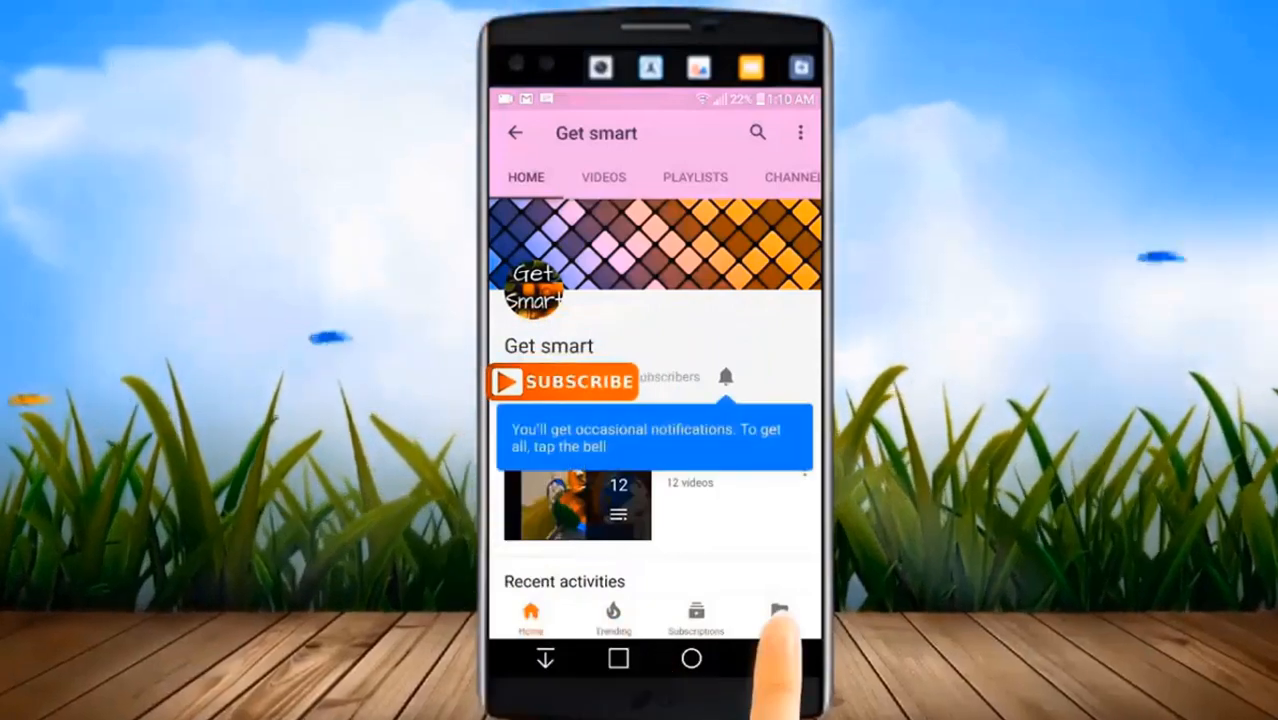
{"action": "left_click", "coordinate": [562, 382]}
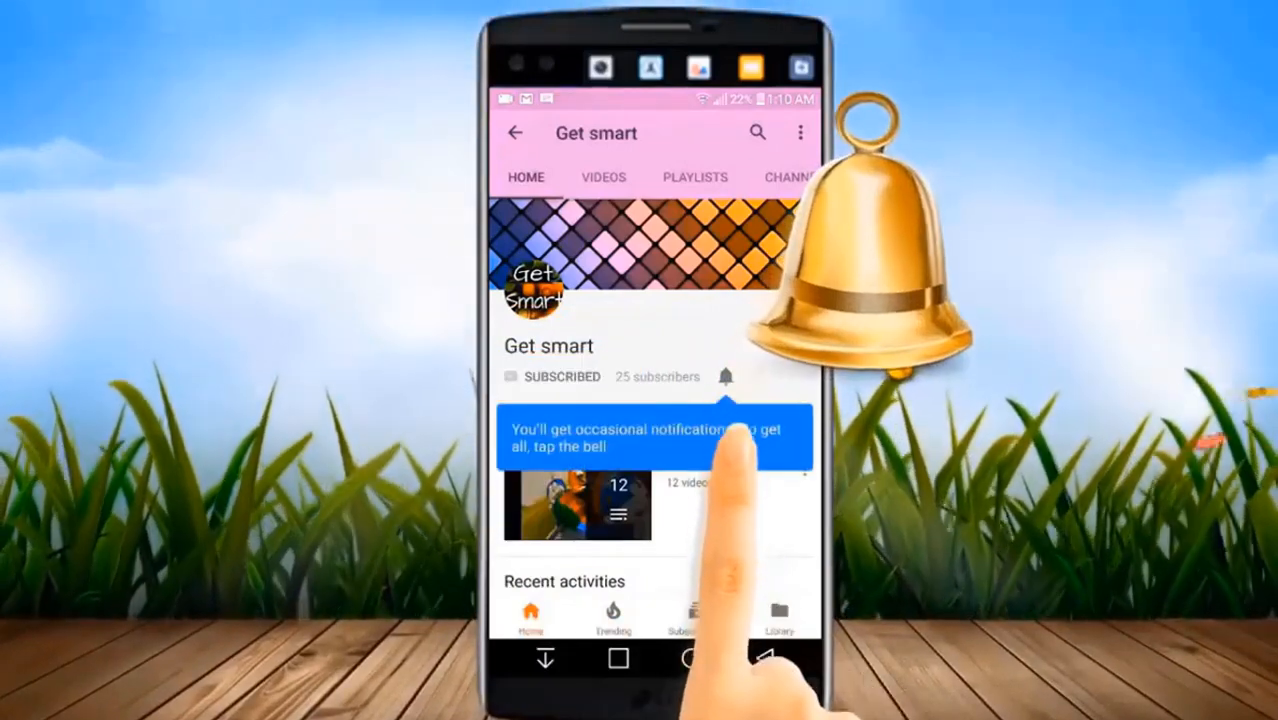
{"action": "left_click", "coordinate": [725, 376]}
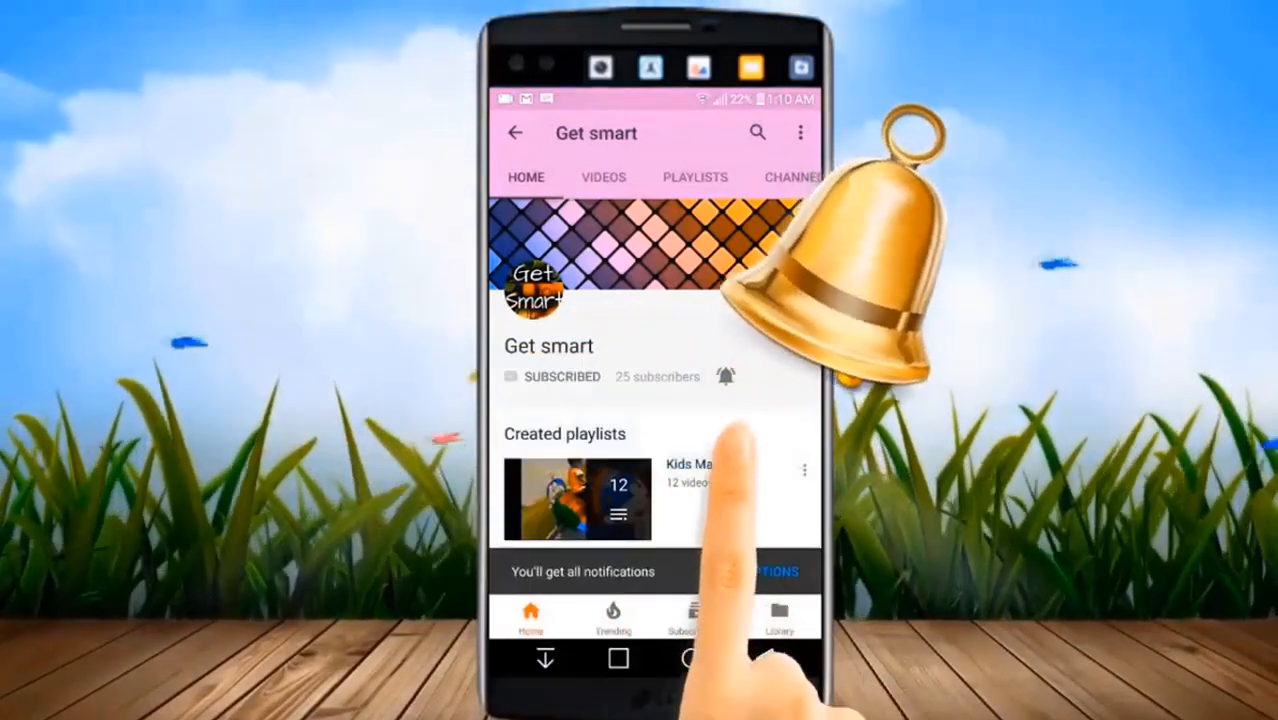
{"action": "left_click", "coordinate": [603, 177]}
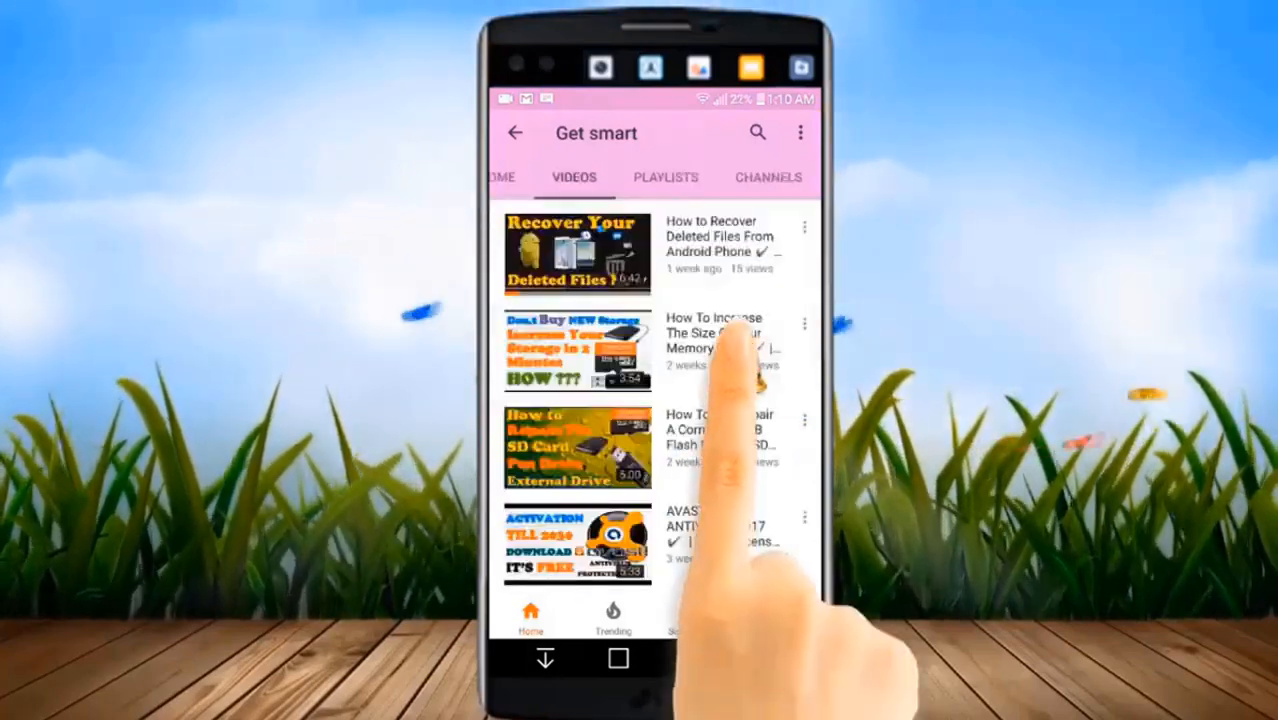
{"action": "scroll", "scroll_direction": "down", "scroll_amount": 3}
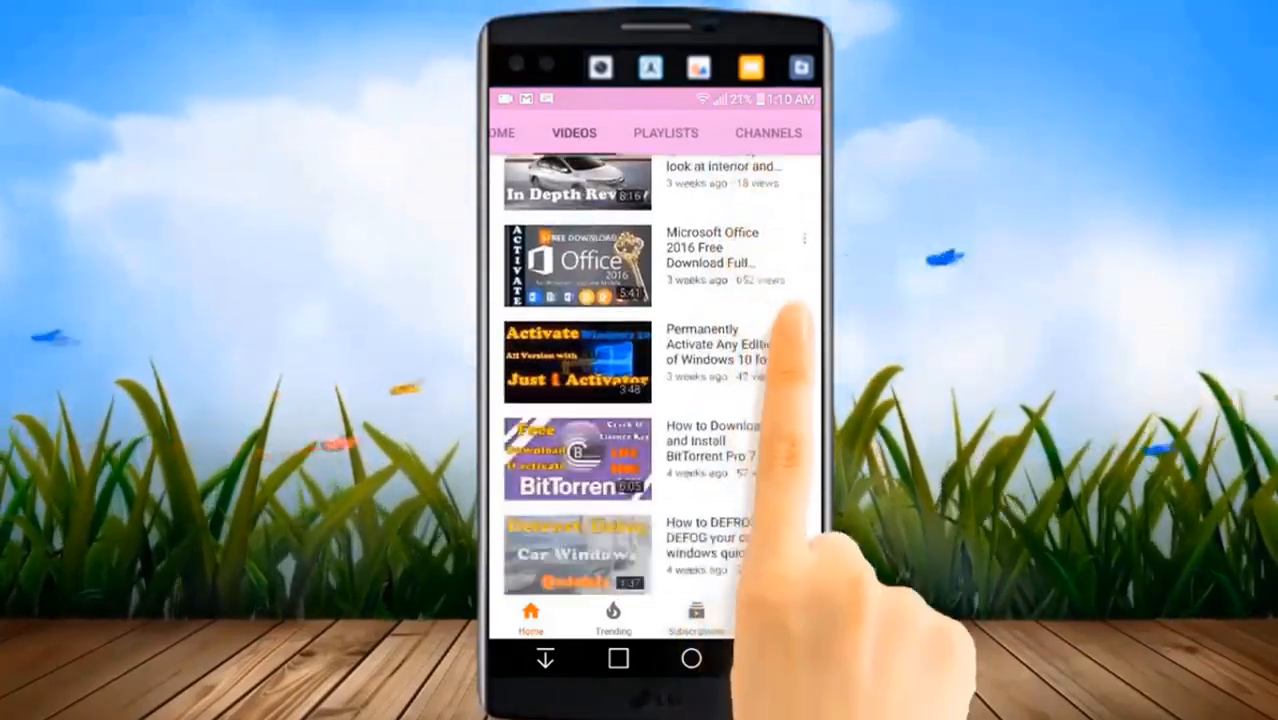
{"action": "scroll", "scroll_direction": "down", "scroll_amount": 3}
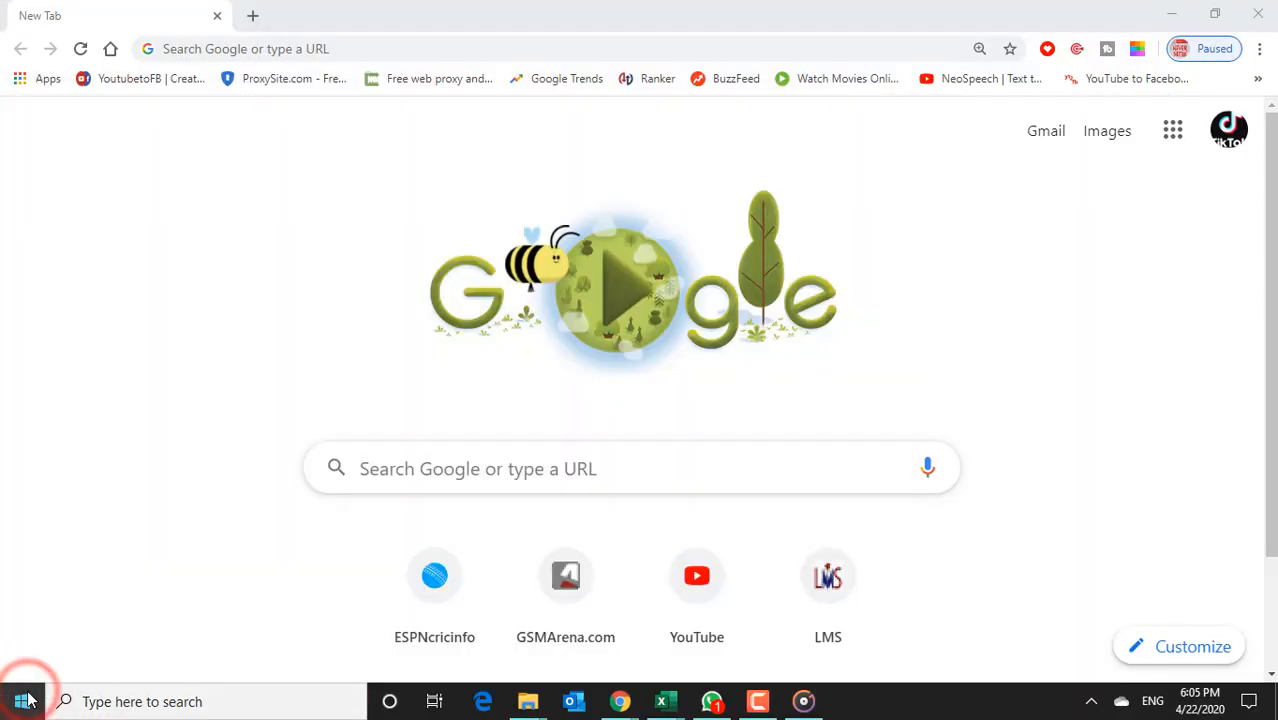
{"action": "left_click", "coordinate": [24, 701]}
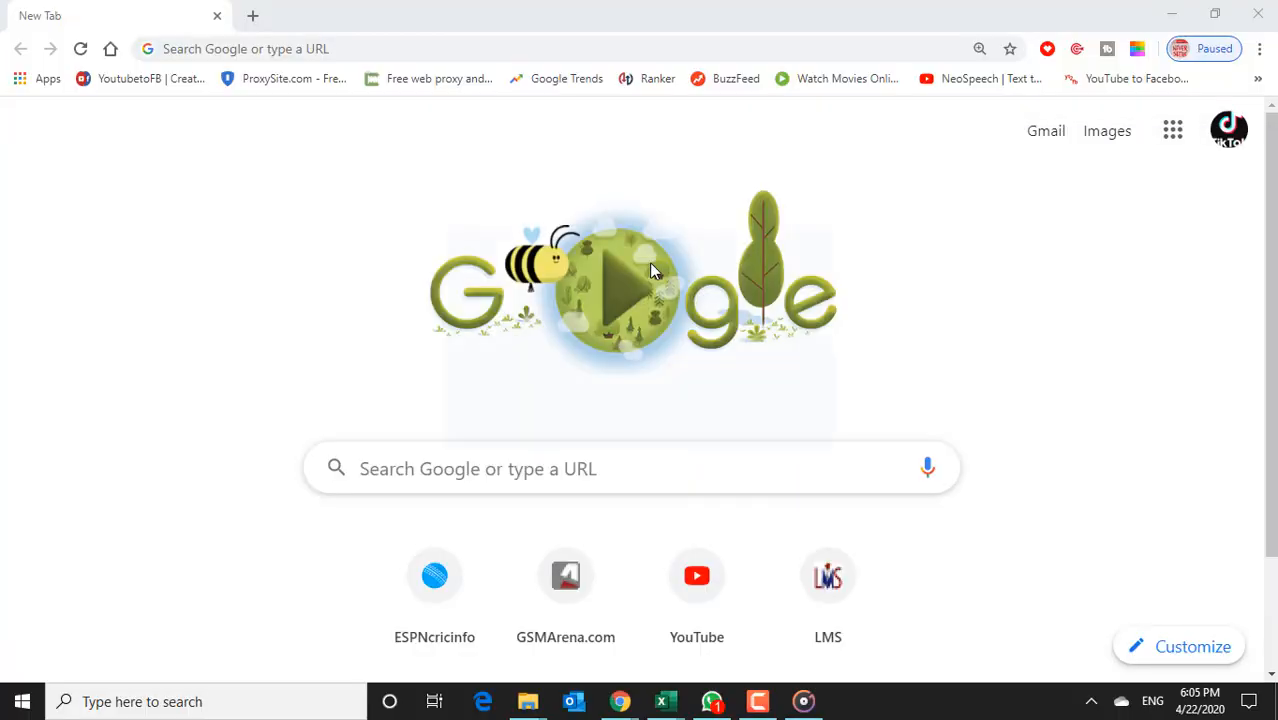
{"action": "left_click", "coordinate": [573, 701]}
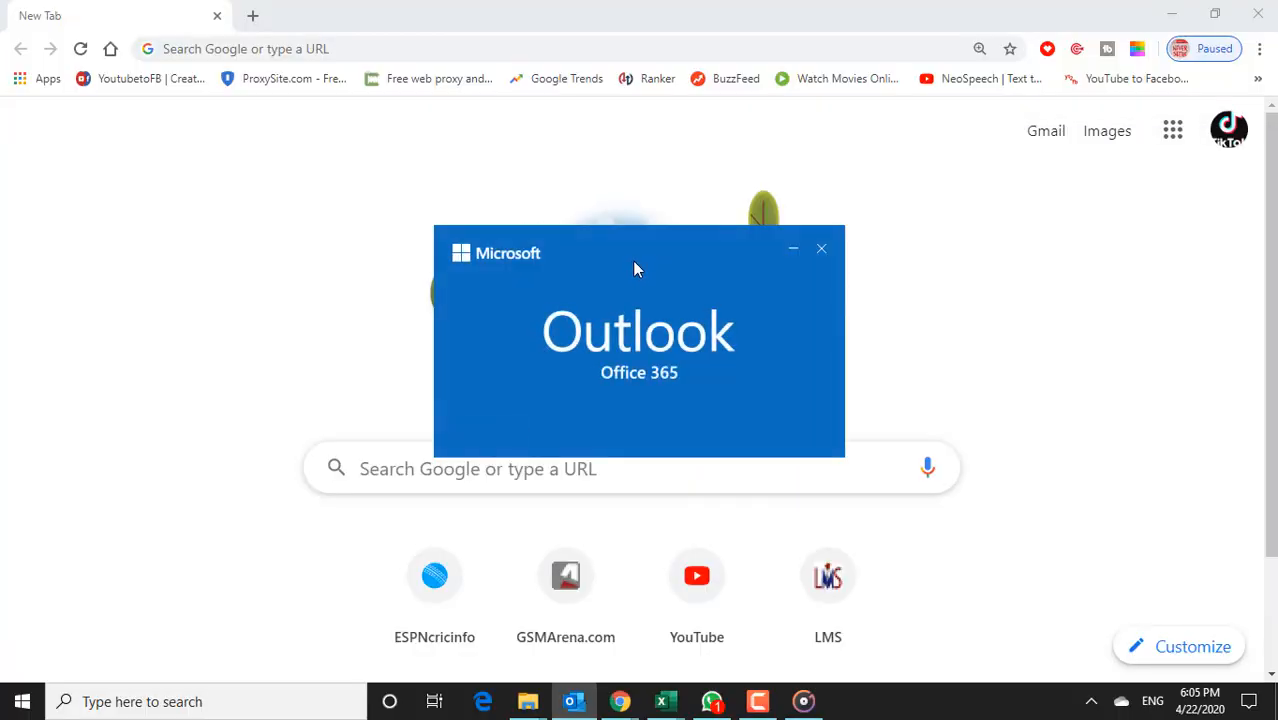
Bring up the Account Settings dialog listing the POP/SMTP email account from File > Info.
{"action": "left_click", "coordinate": [573, 701]}
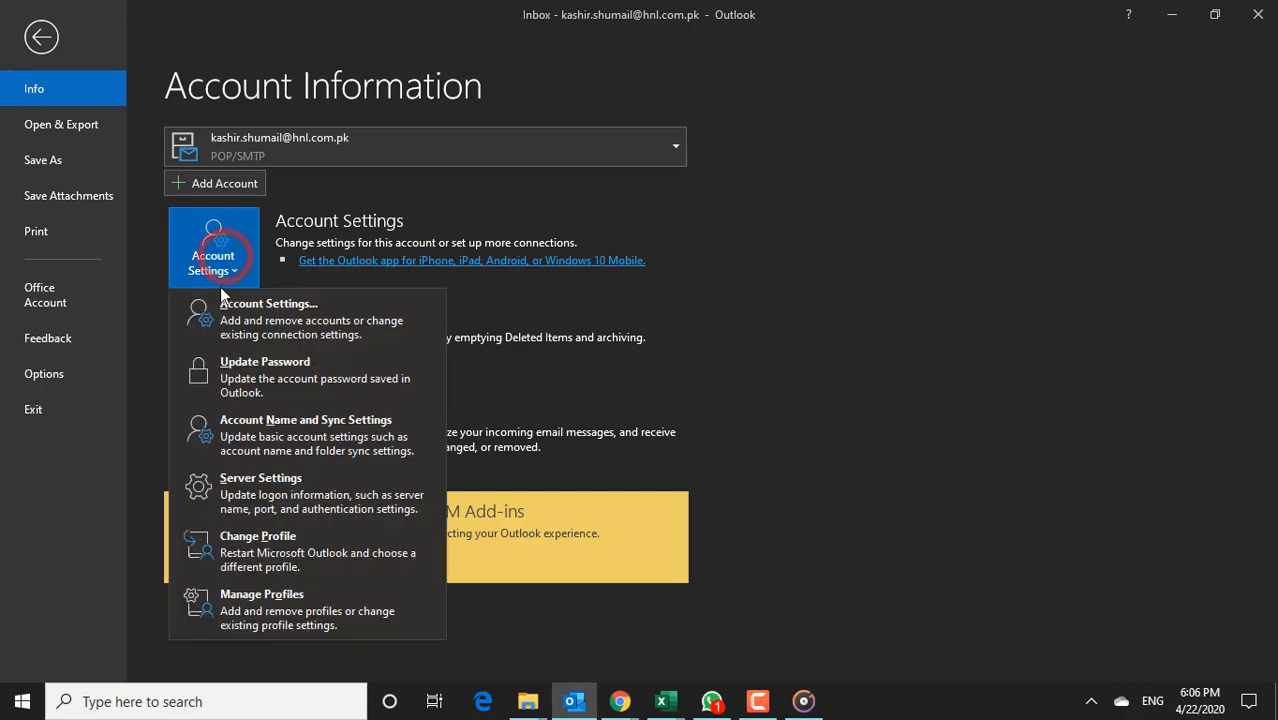
{"action": "left_click", "coordinate": [268, 303]}
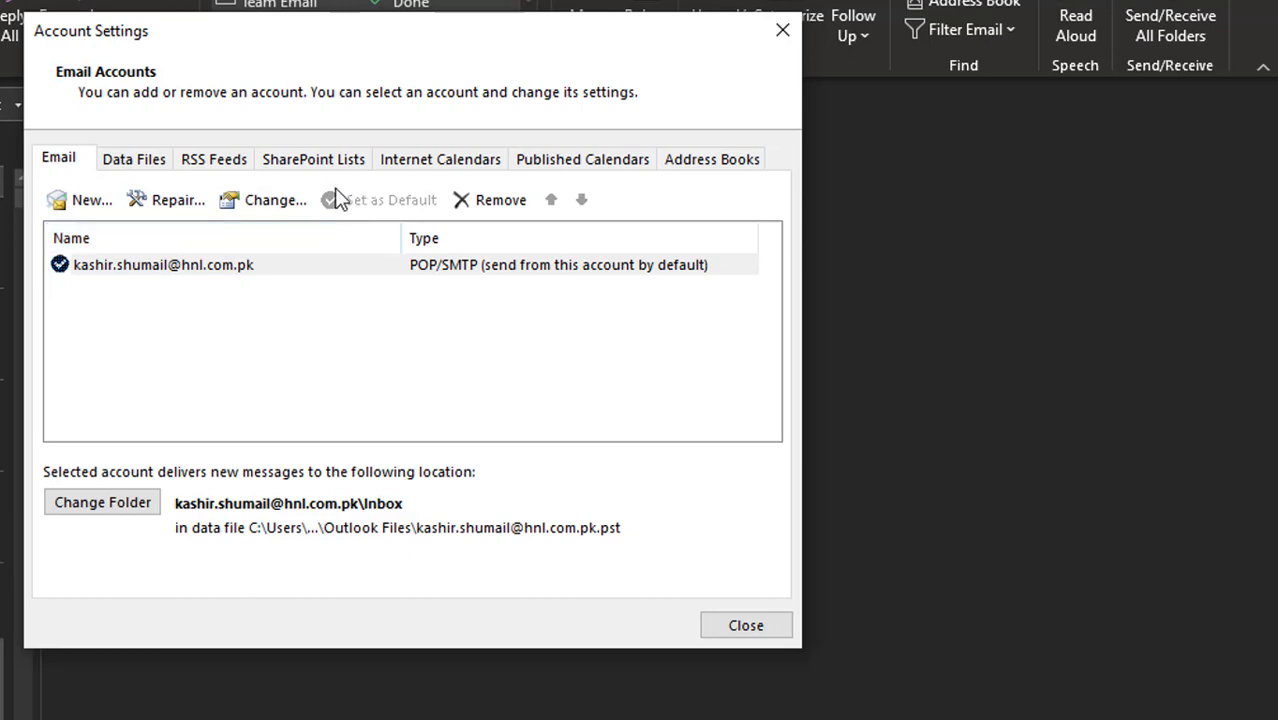
Open Change Password for the account's data file from the Data Files list's Settings.
{"action": "left_click", "coordinate": [134, 159]}
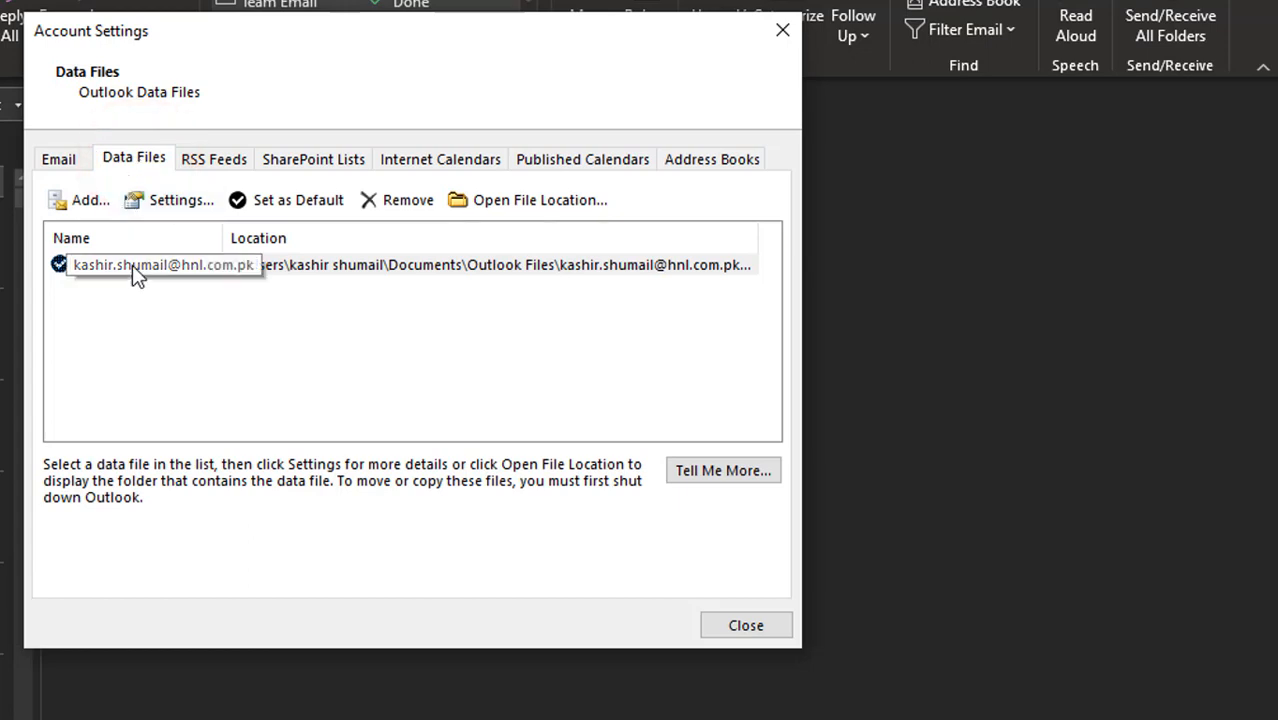
{"action": "left_click", "coordinate": [181, 199]}
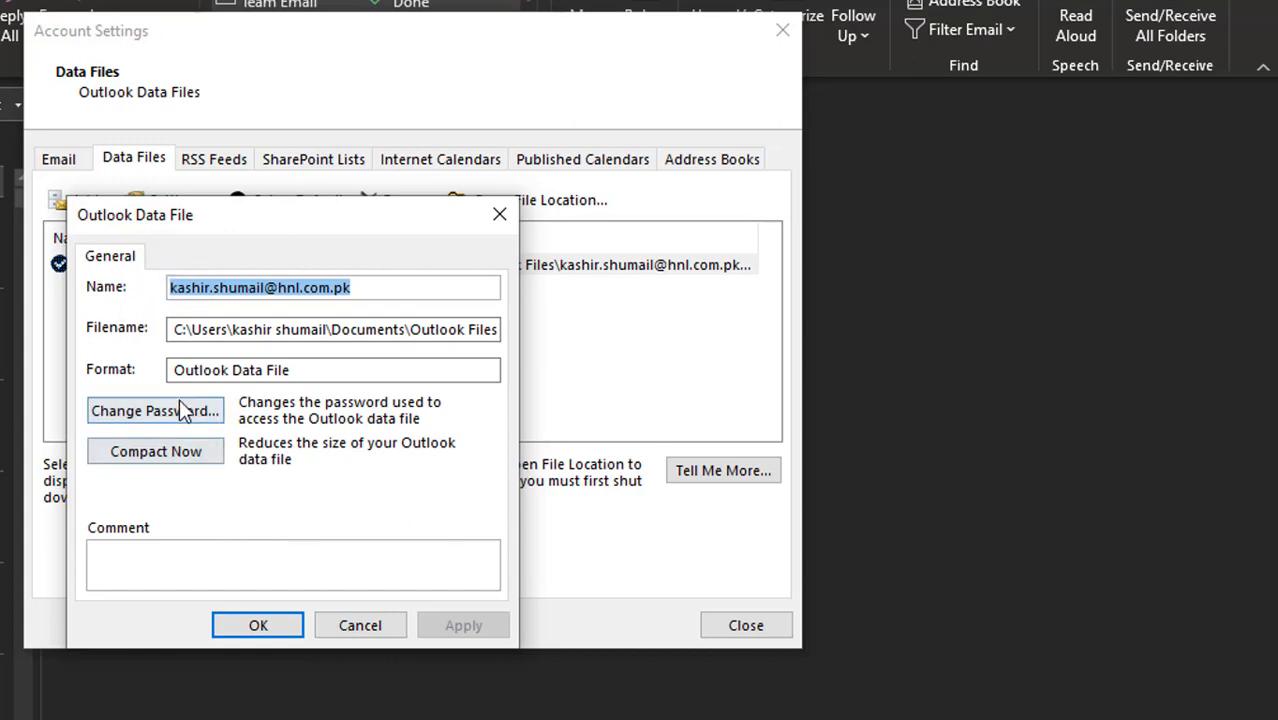
{"action": "left_click", "coordinate": [154, 410]}
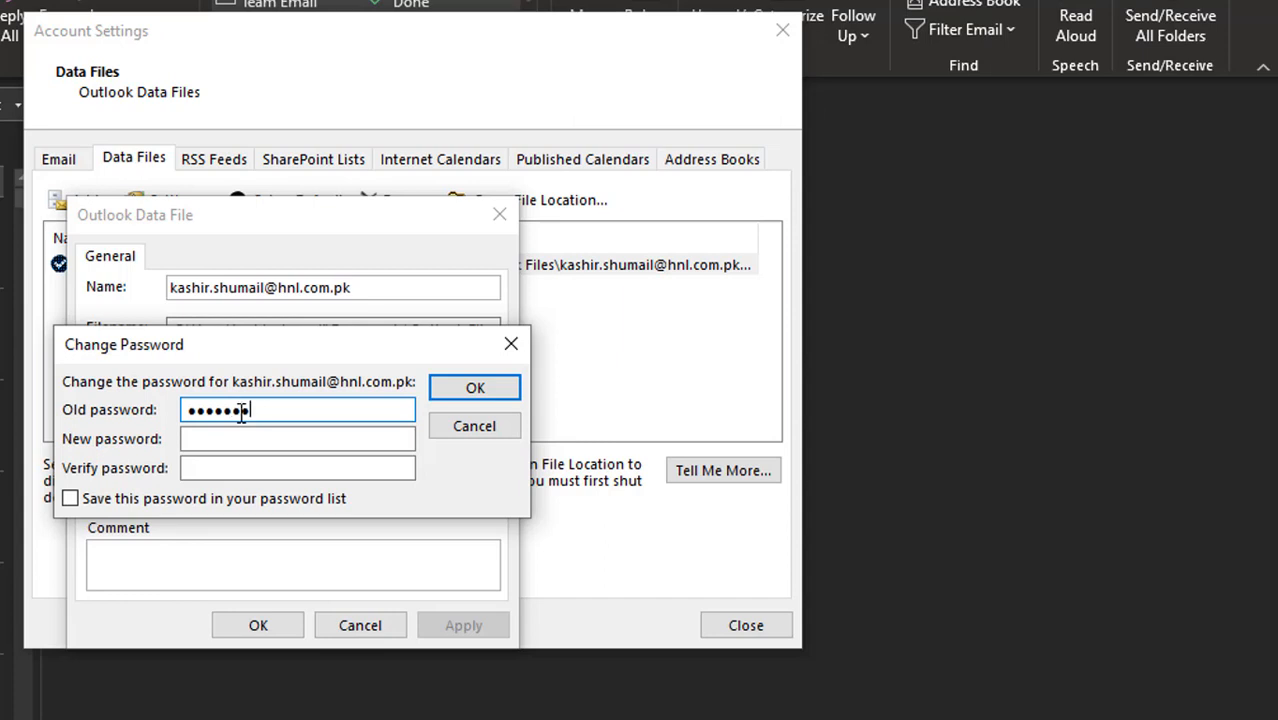
Enter the old data-file password, then clear and retype the new password.
{"action": "type", "text": "••••"}
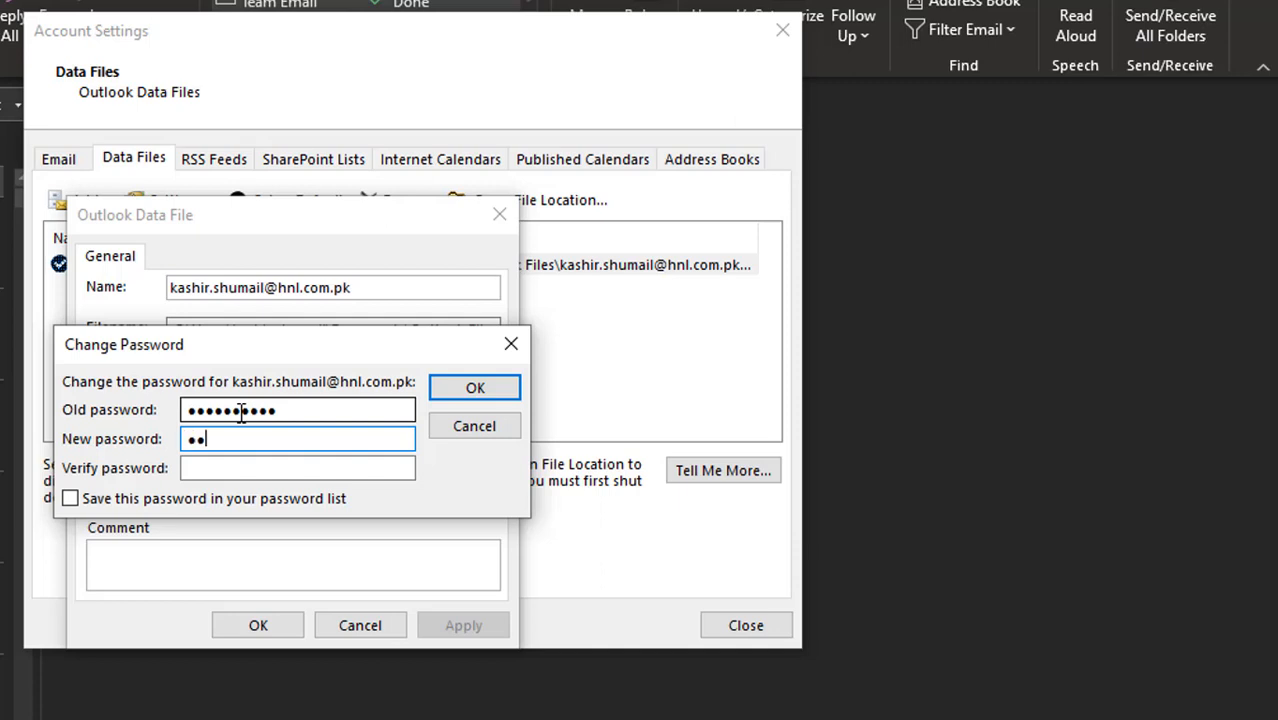
{"action": "key", "text": "Backspace"}
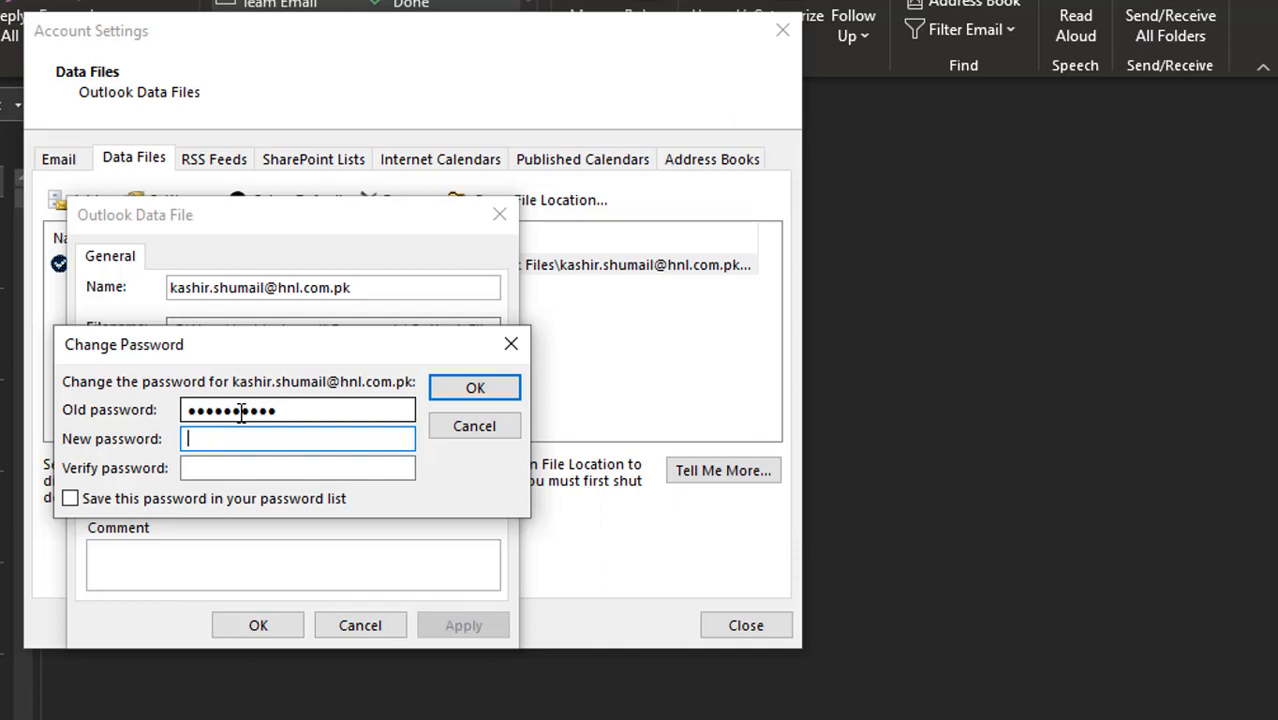
{"action": "type", "text": "•••••"}
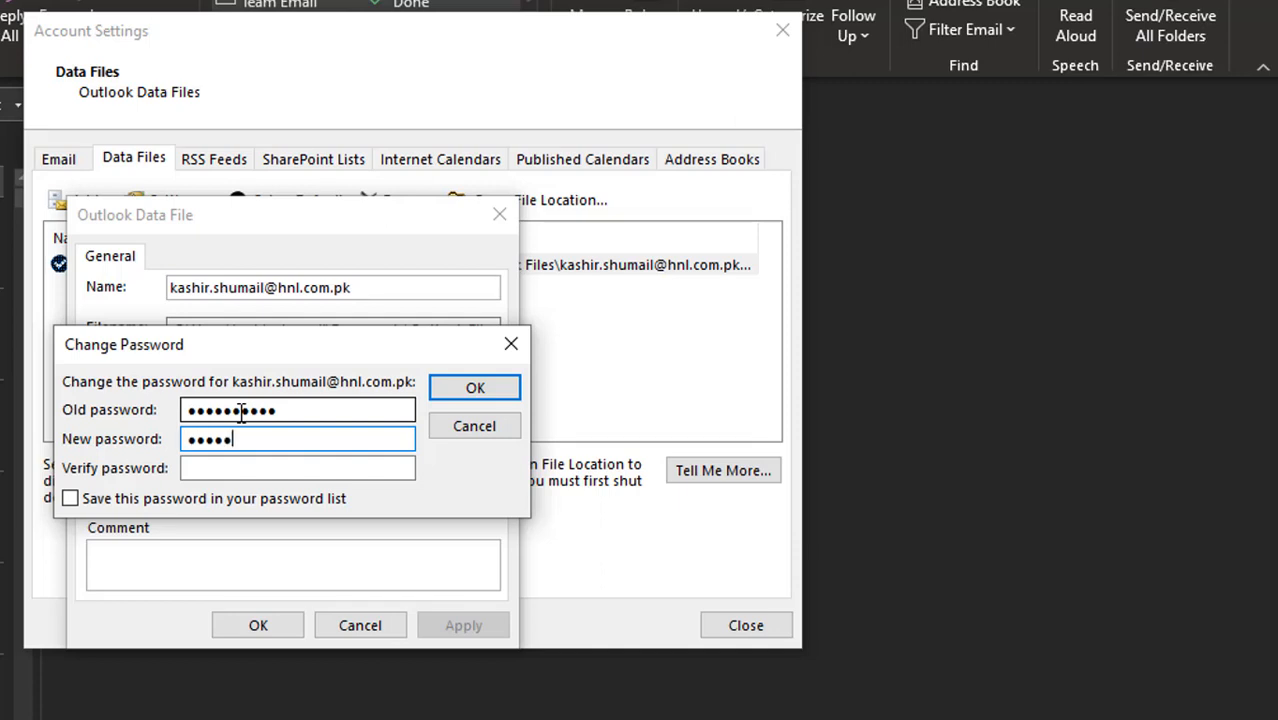